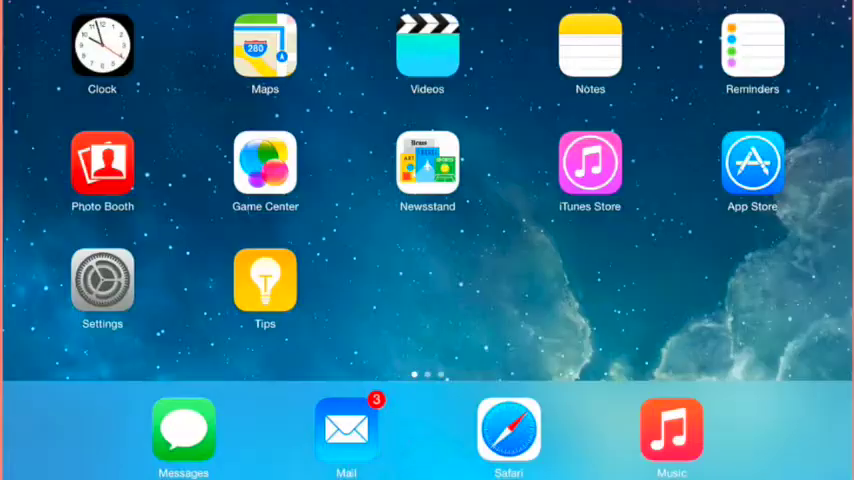
Step: Launch Mail from the home screen to show the inbox with Cristy's "Eyes" message
left_click(344, 430)
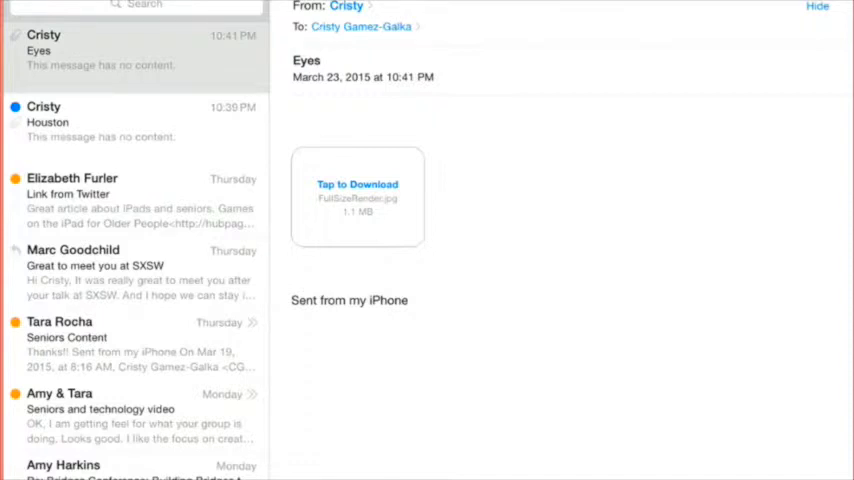
Step: Start downloading the photo attachment in the "Eyes" message
left_click(356, 184)
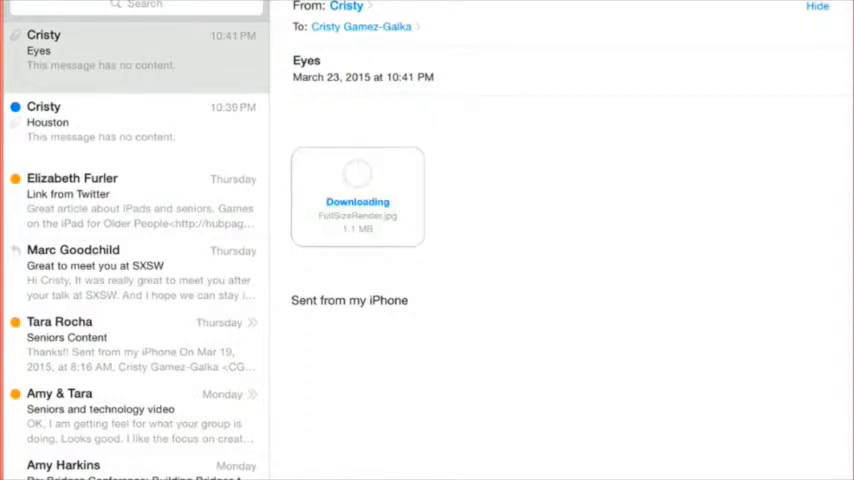